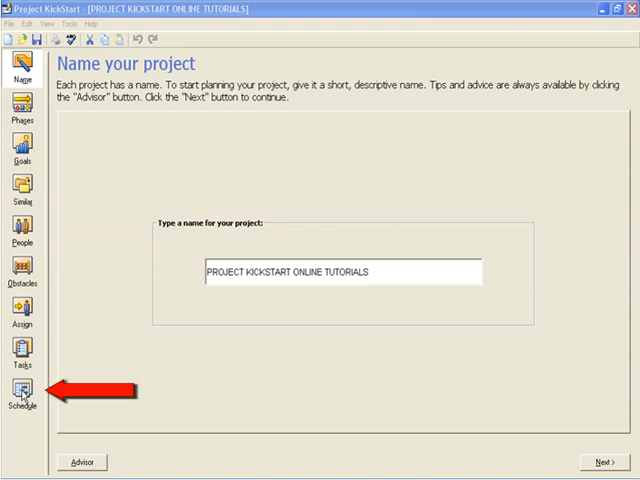
Show the Online Tutorials project schedule as a Gantt chart via the Schedule step.
{"action": "left_click", "coordinate": [38, 400]}
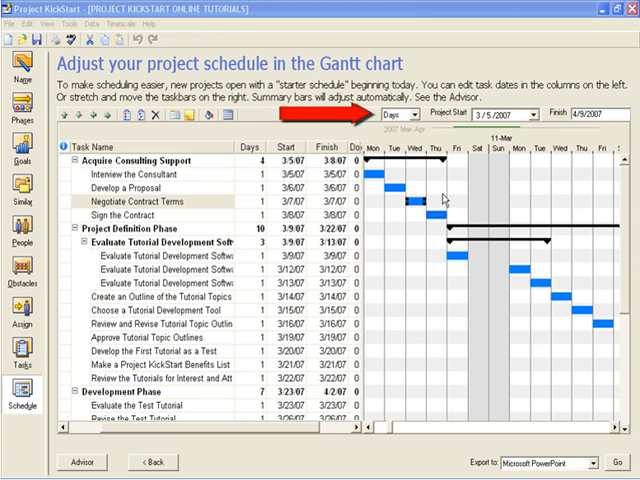
Switch the Gantt timeline timescale from Days to Weeks.
{"action": "left_click", "coordinate": [408, 116]}
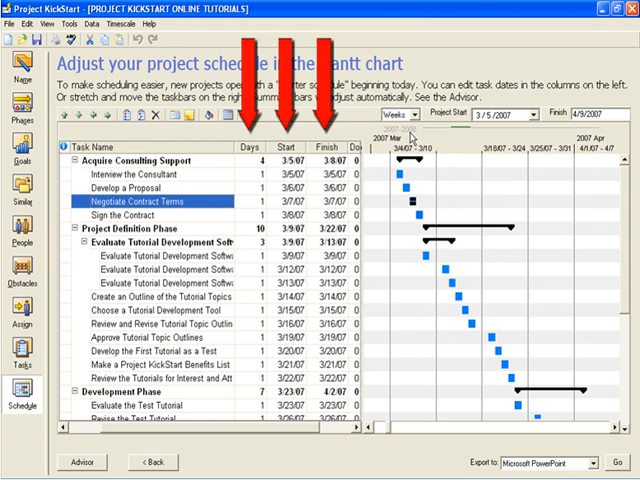
{"action": "mouse_move", "coordinate": [316, 170]}
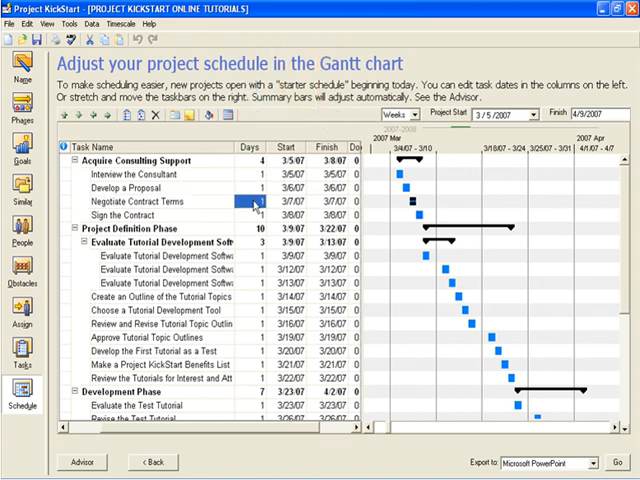
Lengthen consulting task durations in the Days column, including Negotiate Contract Terms.
{"action": "left_click", "coordinate": [256, 200]}
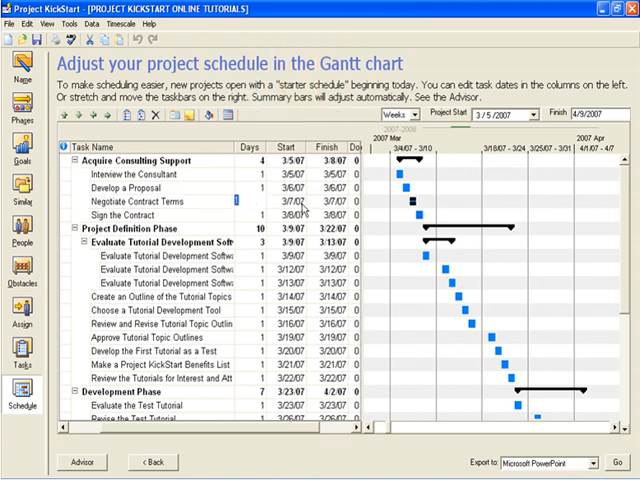
{"action": "left_click", "coordinate": [312, 200]}
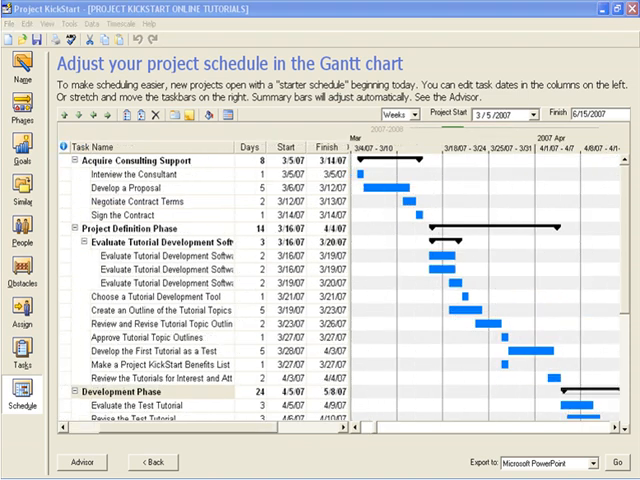
{"action": "mouse_move", "coordinate": [424, 118]}
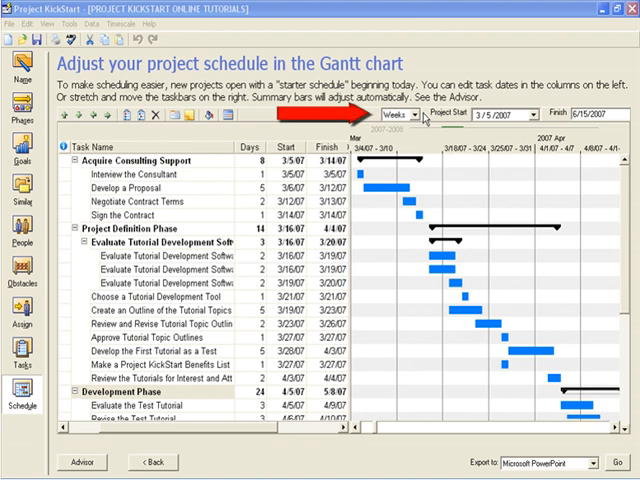
{"action": "left_click", "coordinate": [410, 114]}
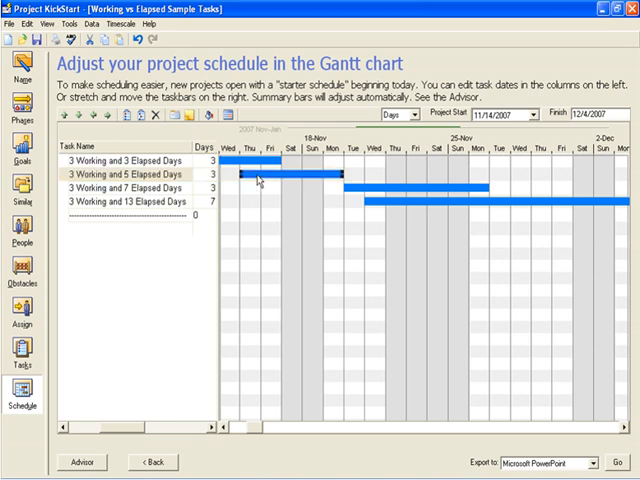
{"action": "mouse_move", "coordinate": [278, 188]}
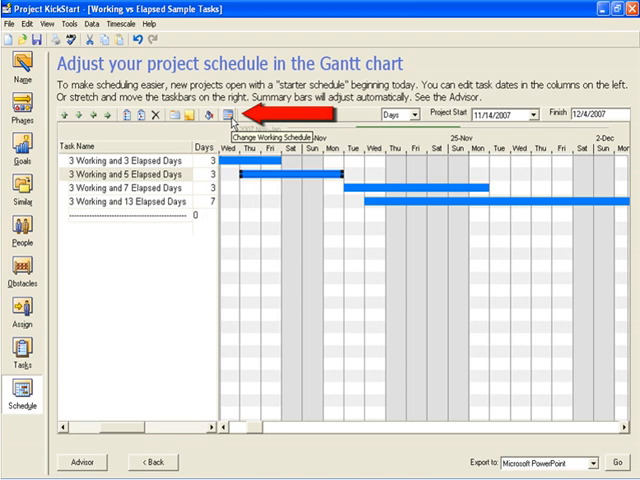
{"action": "left_click", "coordinate": [228, 116]}
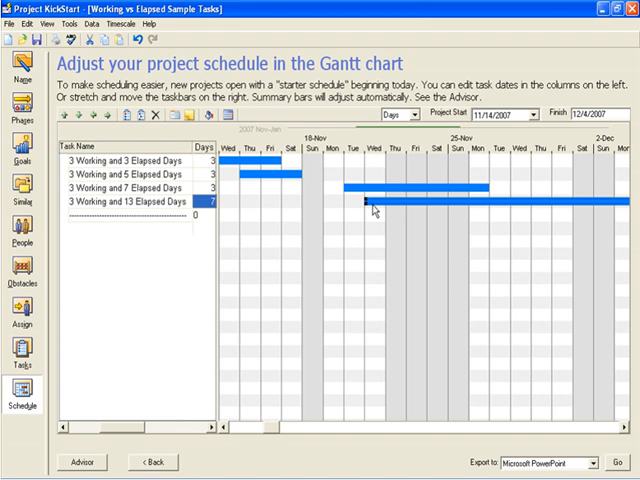
{"action": "mouse_move", "coordinate": [400, 204]}
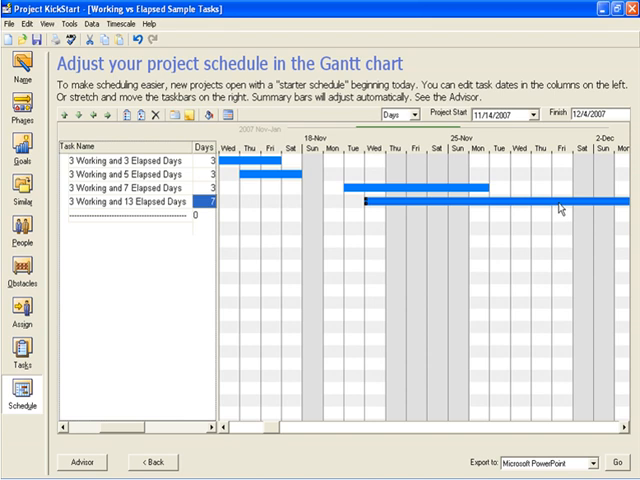
{"action": "mouse_move", "coordinate": [628, 204]}
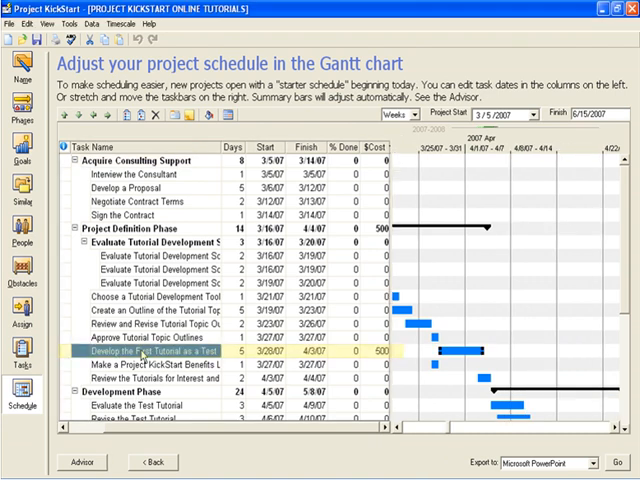
Bring up the Days value of Develop the First Tutorial as a Test for editing.
{"action": "left_click", "coordinate": [238, 352]}
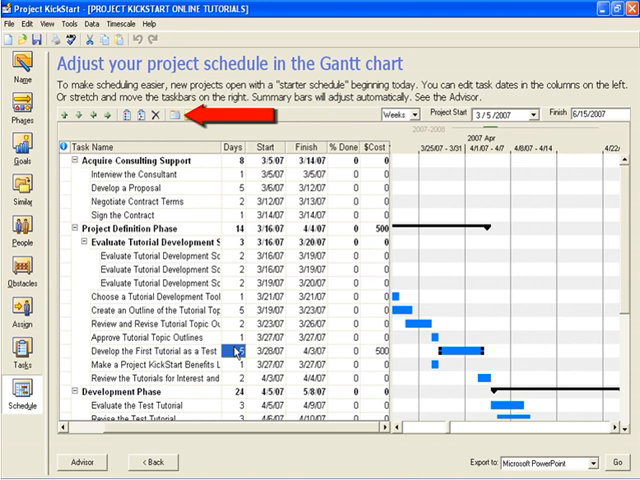
{"action": "double_click", "coordinate": [160, 352]}
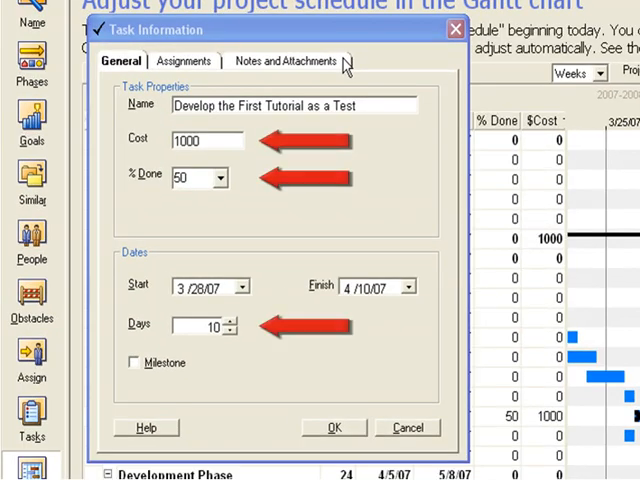
Review the task's doubled time and cost note in Notes and Attachments and save its details.
{"action": "left_click", "coordinate": [288, 60]}
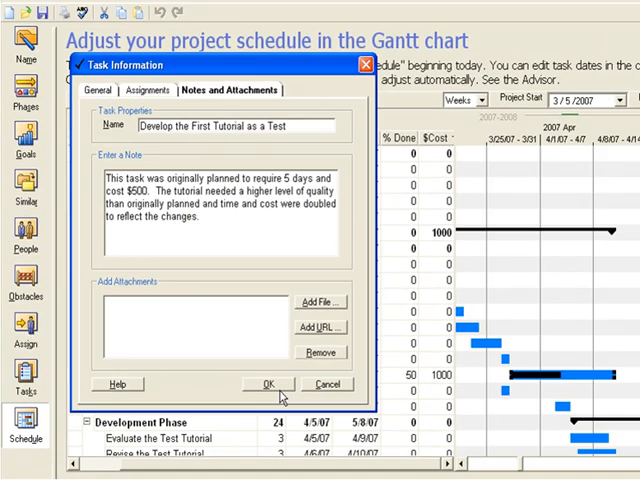
{"action": "left_click", "coordinate": [264, 384]}
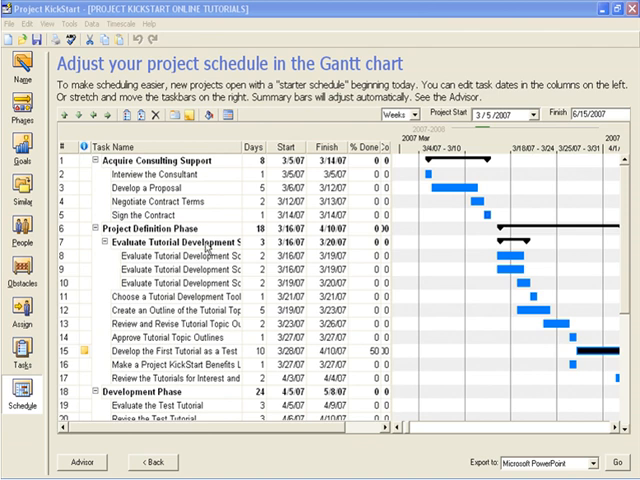
Mark the Sign the Contract task as a milestone diamond.
{"action": "left_click", "coordinate": [160, 212]}
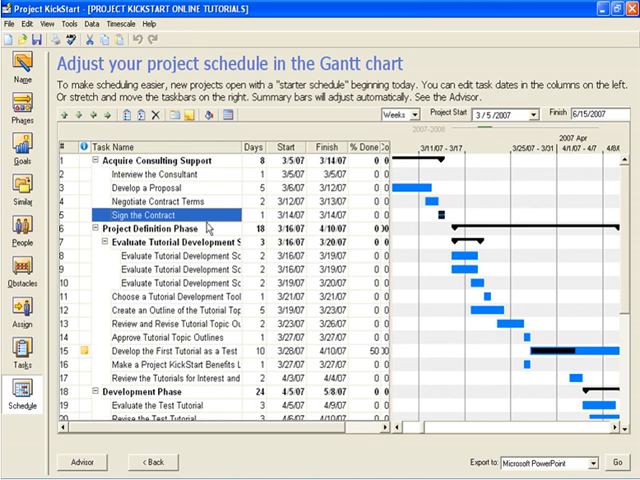
{"action": "left_click", "coordinate": [244, 216]}
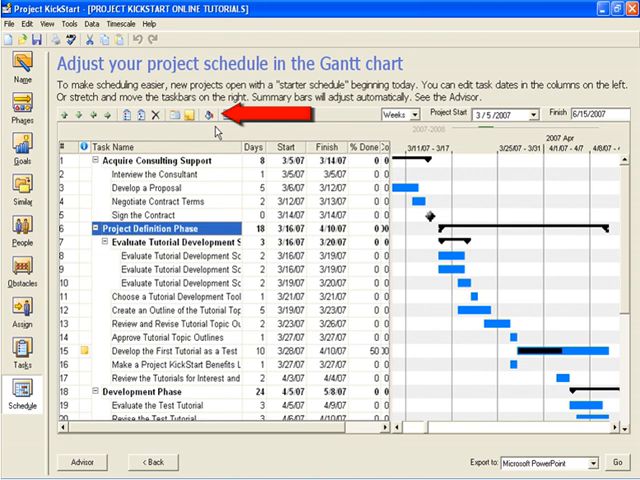
{"action": "mouse_move", "coordinate": [216, 132]}
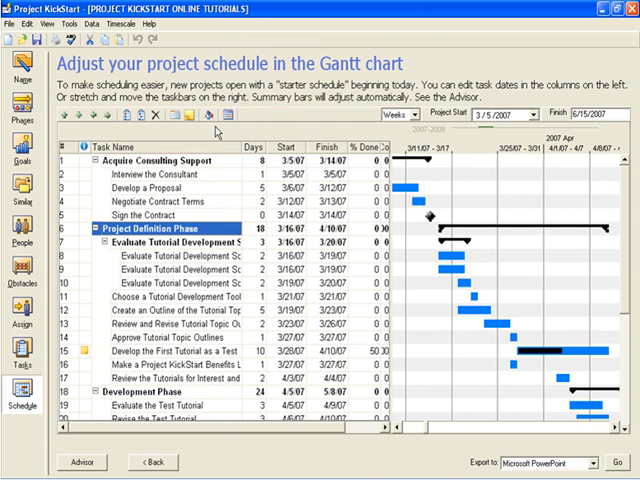
Recolour task bars, giving Obtain Feedback from Tutorial Users a pink bar.
{"action": "scroll", "scroll_direction": "down", "scroll_amount": 3}
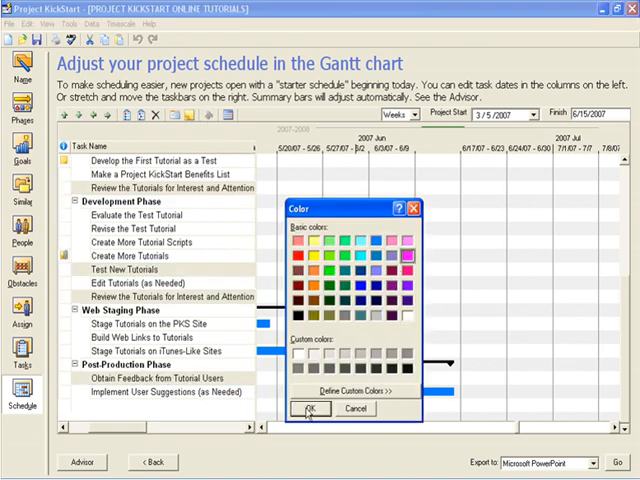
{"action": "left_click", "coordinate": [308, 408]}
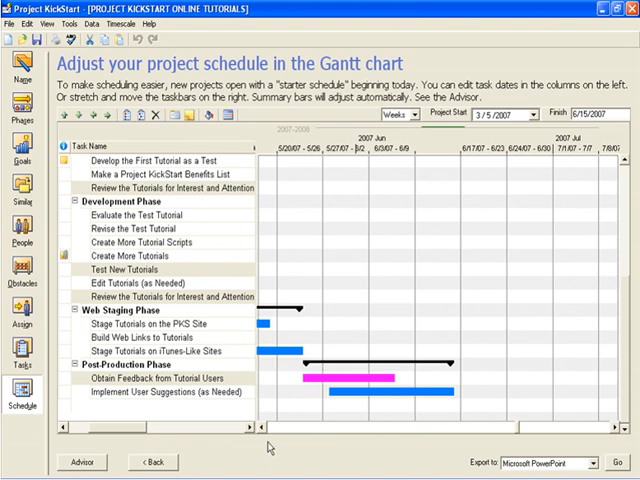
{"action": "scroll", "scroll_direction": "left", "scroll_amount": 3}
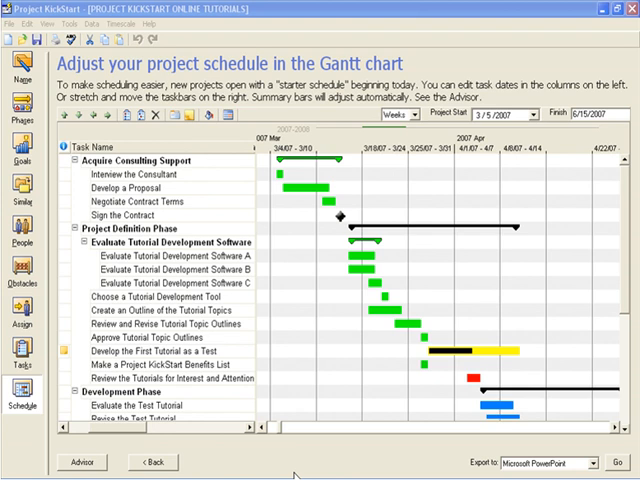
{"action": "mouse_move", "coordinate": [292, 216]}
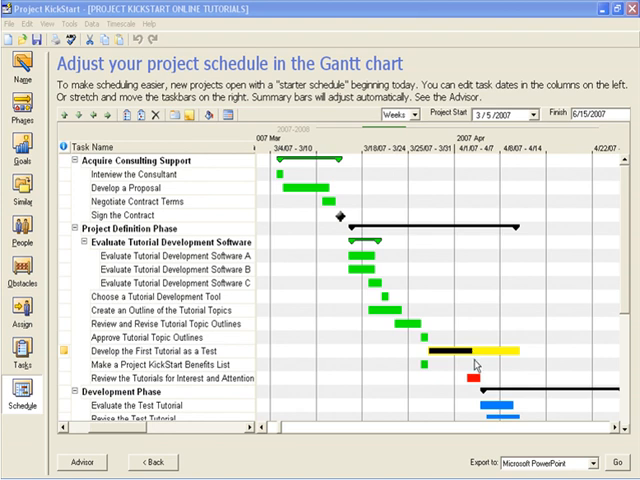
{"action": "mouse_move", "coordinate": [476, 388]}
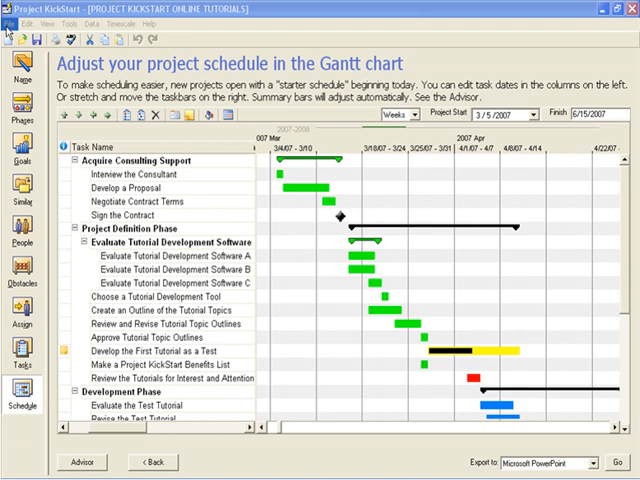
Bring up the File menu's Print Task Results and Print Gantt Chart Report choices.
{"action": "left_click", "coordinate": [12, 24]}
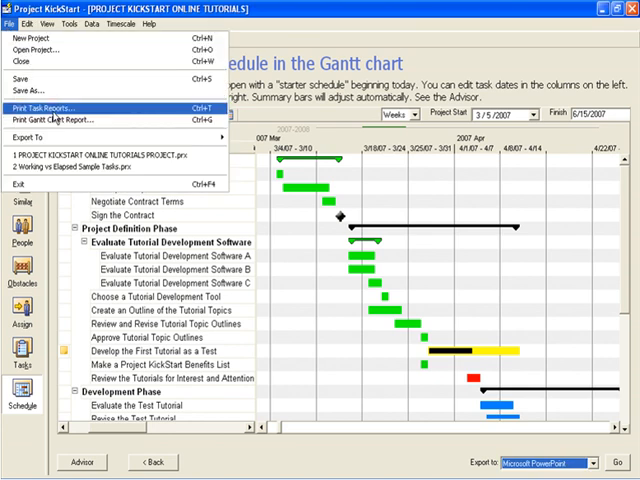